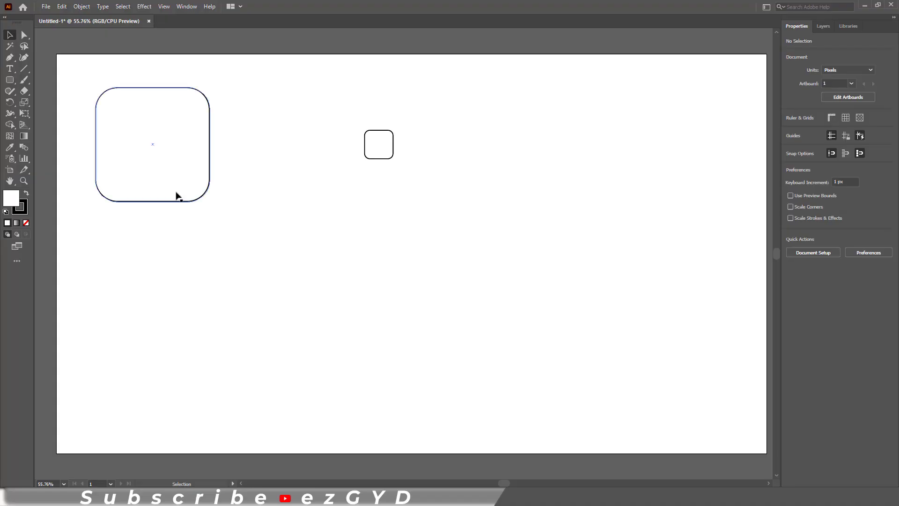
# - Duplicate the large rounded rectangle with Copy and Paste and select the pasted copy
pyautogui.click(144, 219)
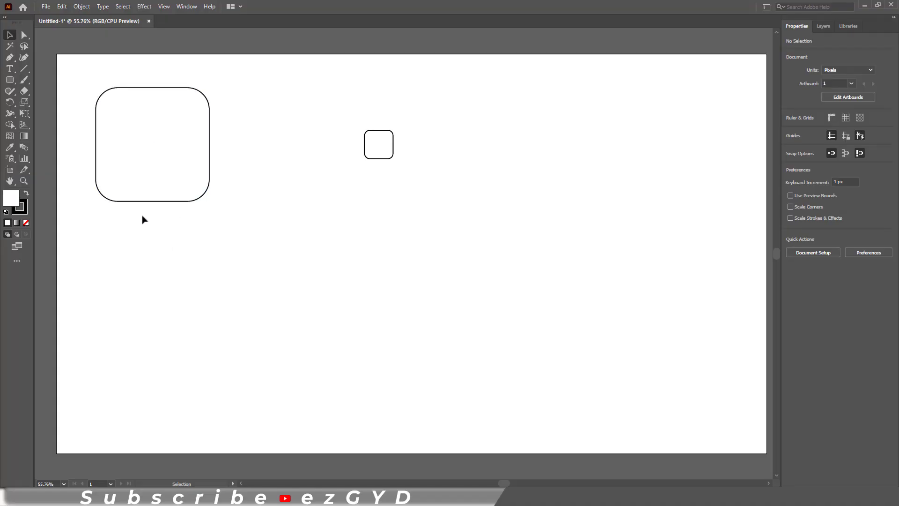
pyautogui.click(152, 144)
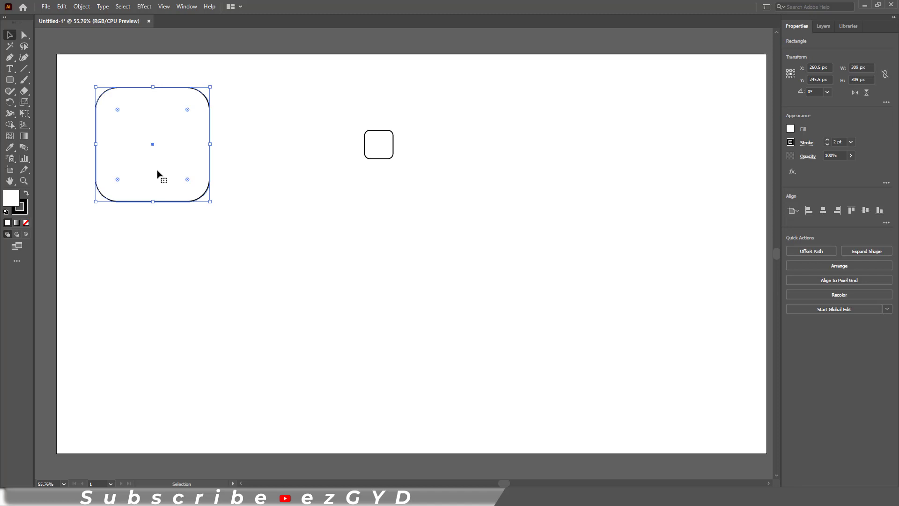
pyautogui.moveTo(367, 180)
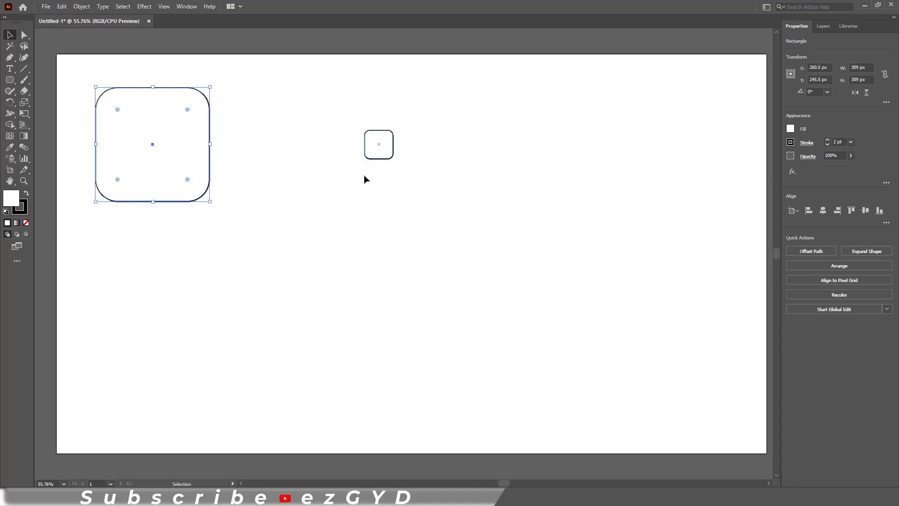
pyautogui.click(378, 167)
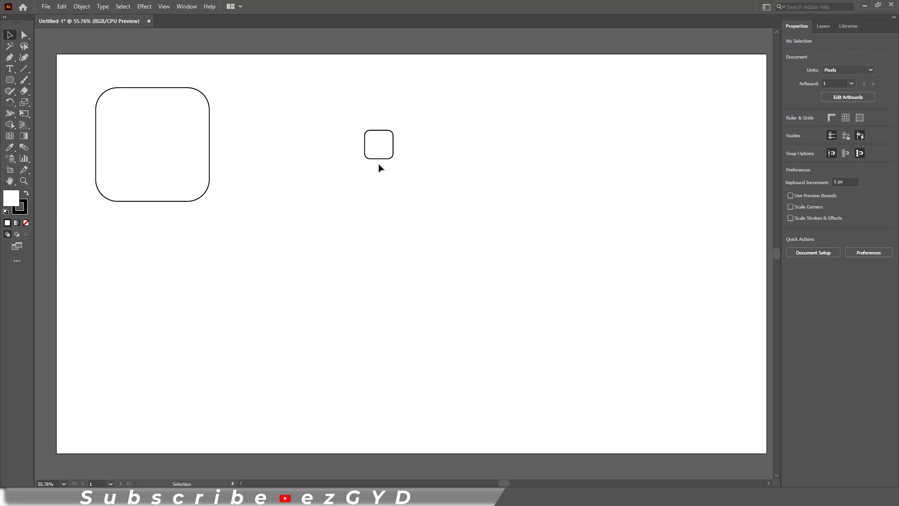
pyautogui.moveTo(244, 274)
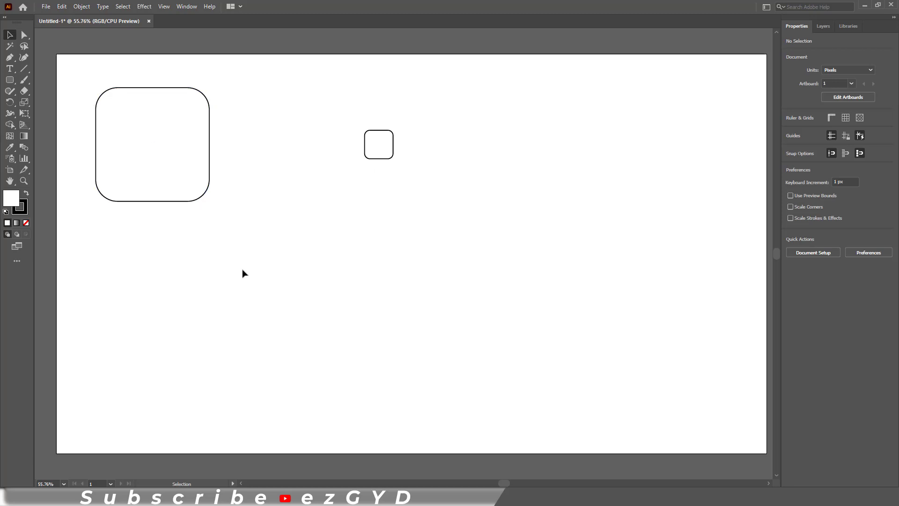
pyautogui.moveTo(291, 212)
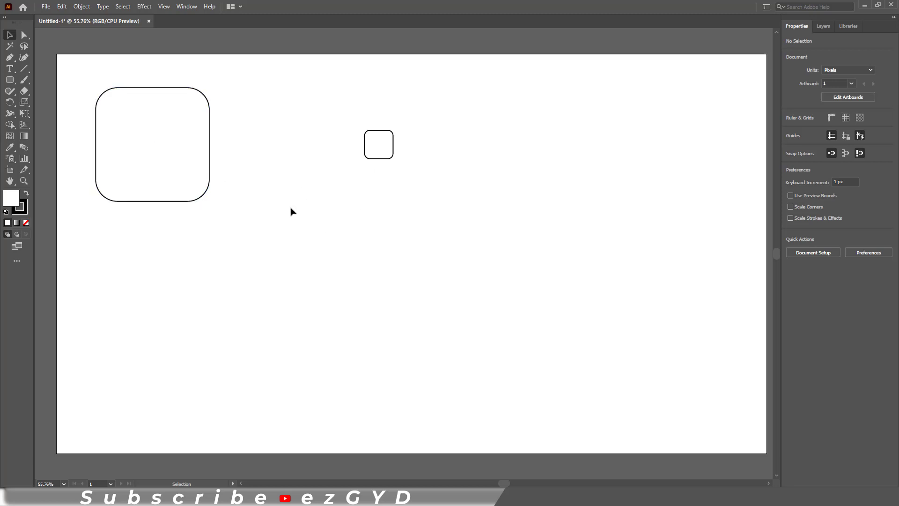
pyautogui.click(62, 6)
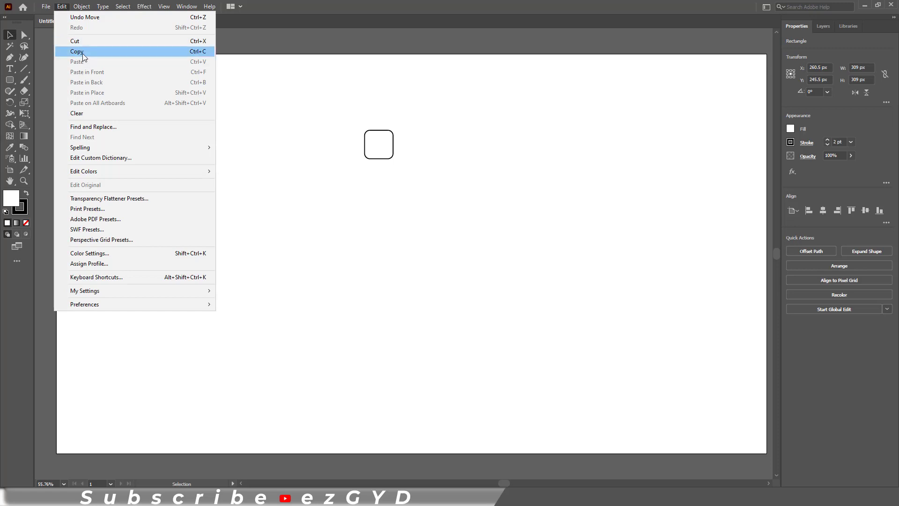
pyautogui.moveTo(76, 62)
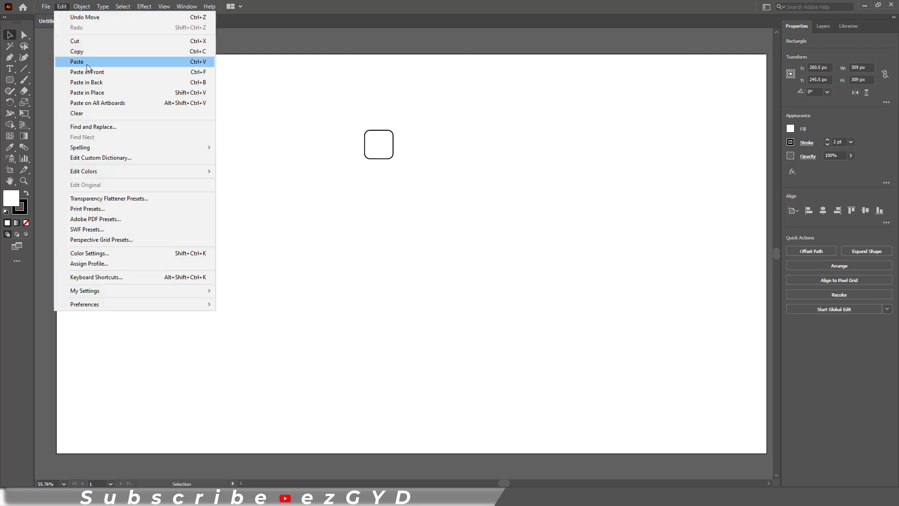
pyautogui.click(76, 62)
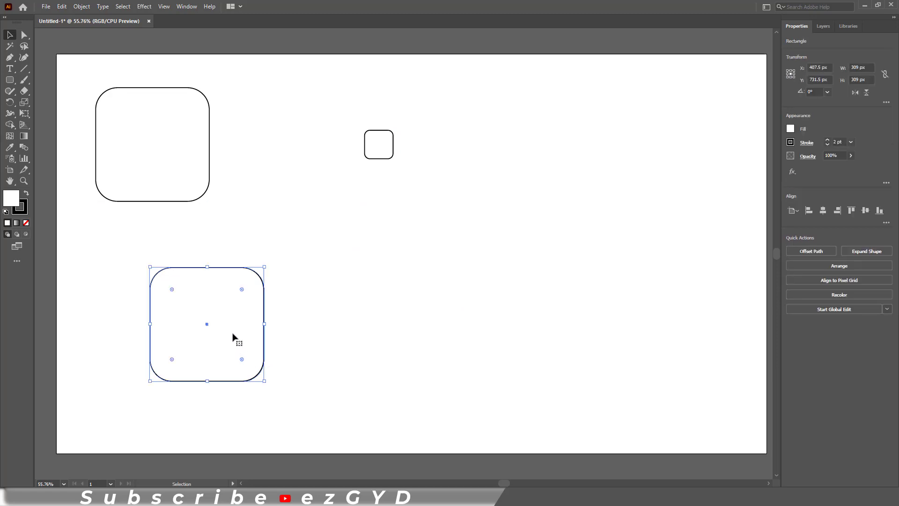
pyautogui.moveTo(389, 168)
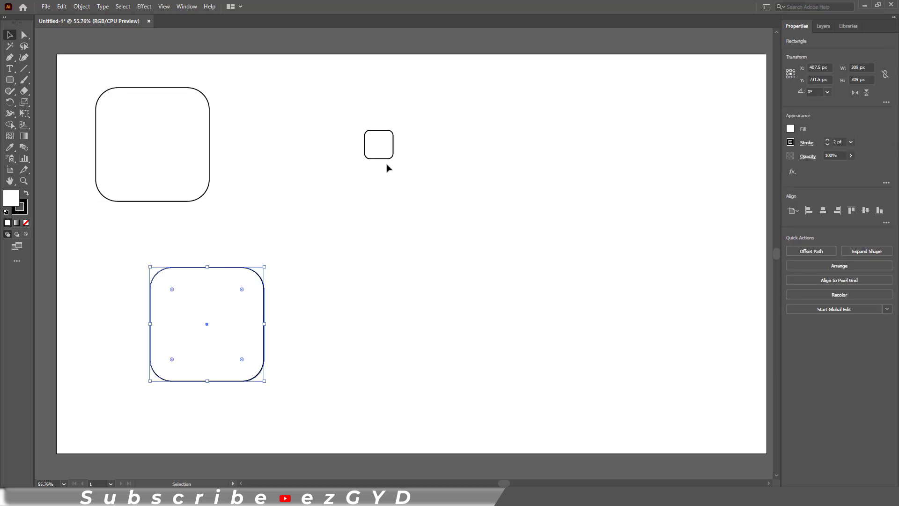
pyautogui.click(281, 265)
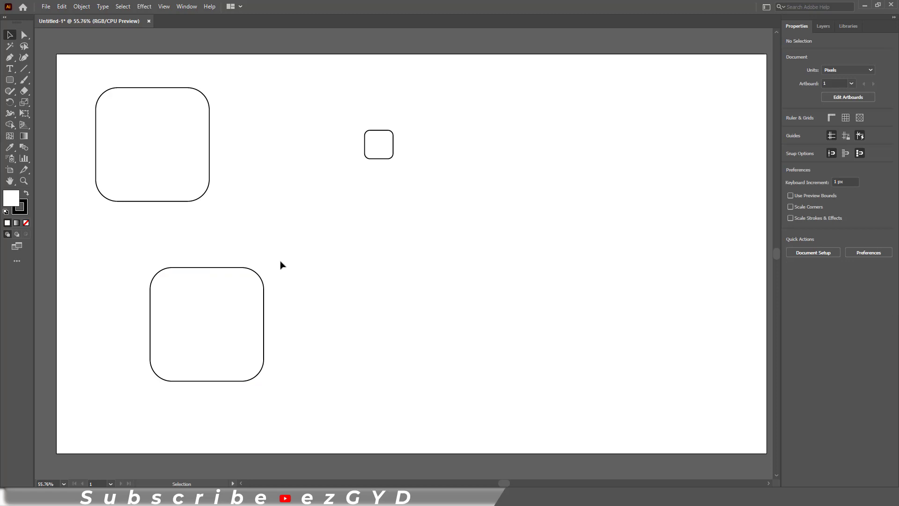
pyautogui.click(206, 324)
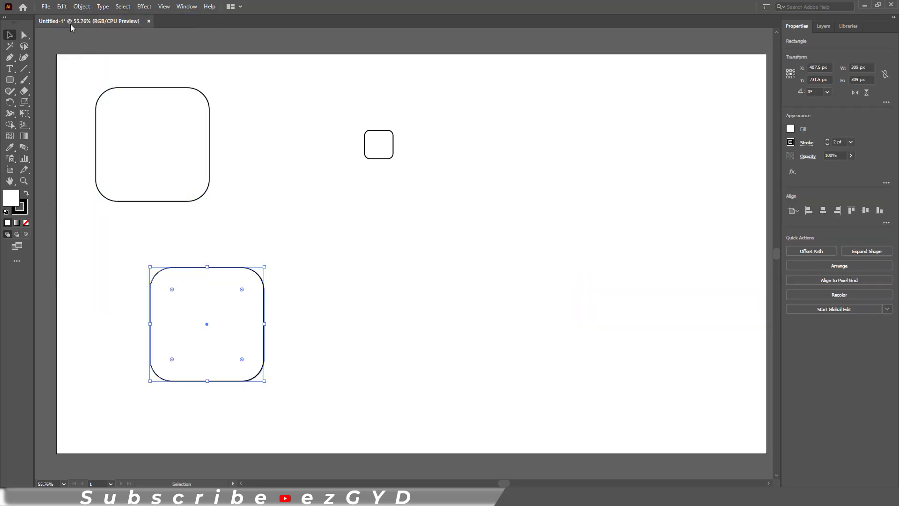
# - Bring up the General Preferences from the Edit menu
pyautogui.click(62, 7)
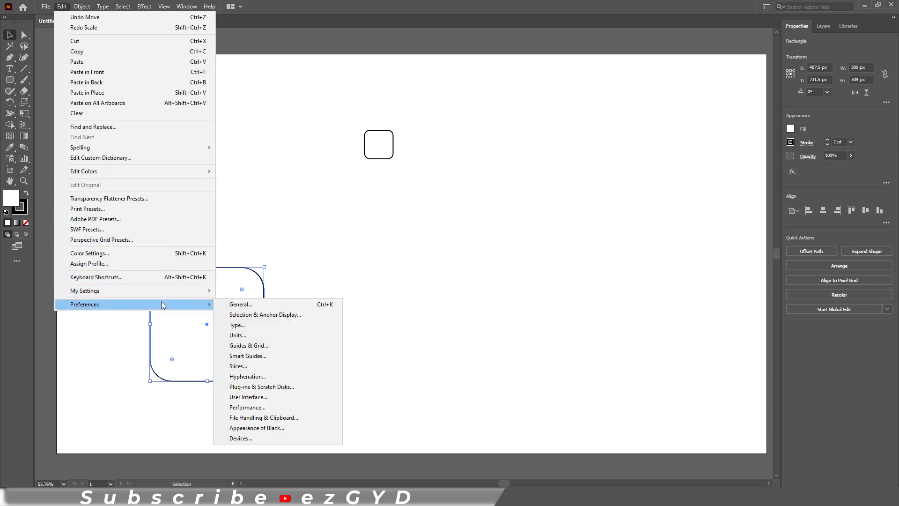
pyautogui.moveTo(240, 303)
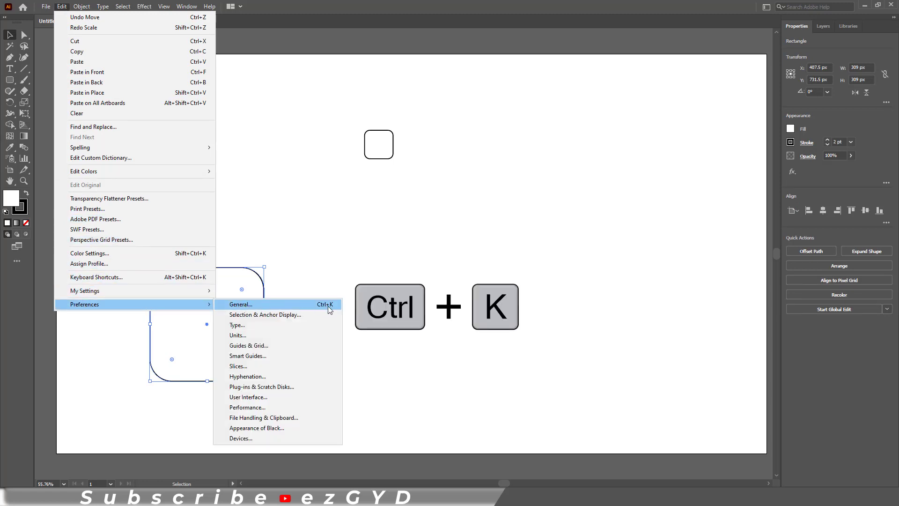
pyautogui.moveTo(250, 303)
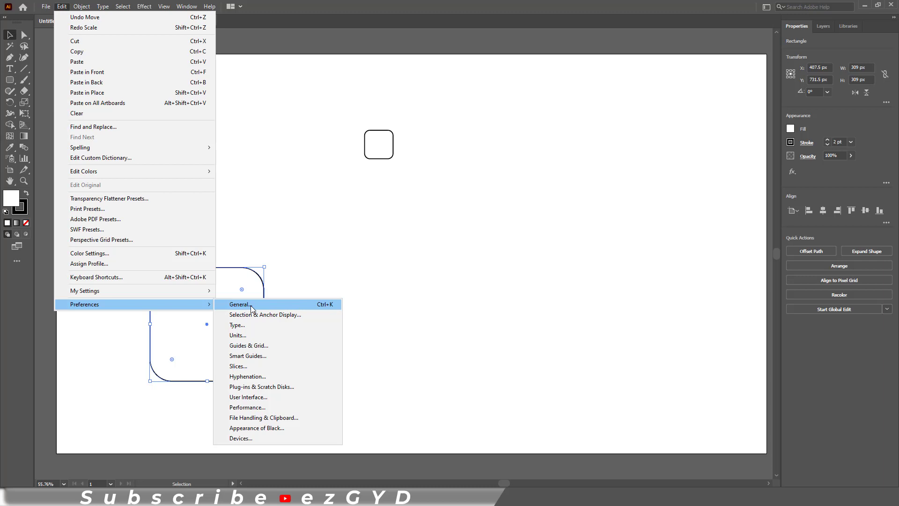
pyautogui.click(239, 304)
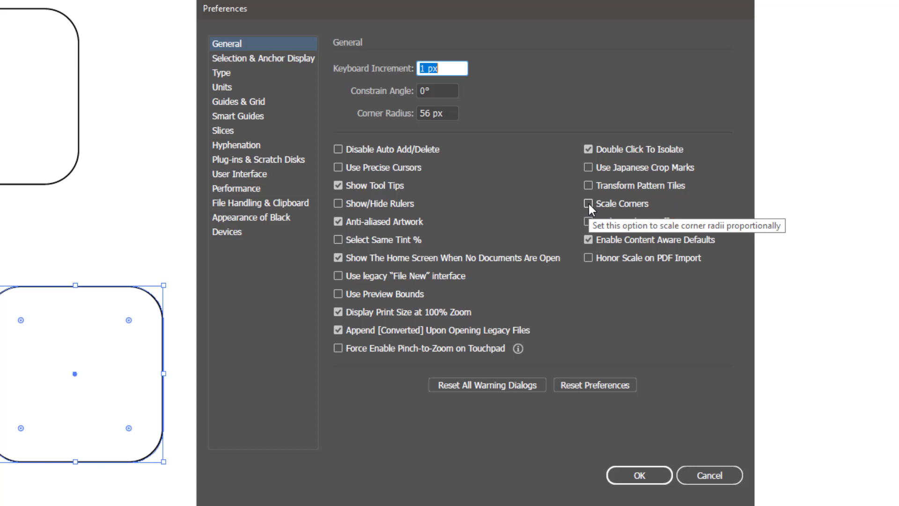
# - Tick Scale Corners so corner radii scale proportionally and confirm with OK
pyautogui.click(587, 203)
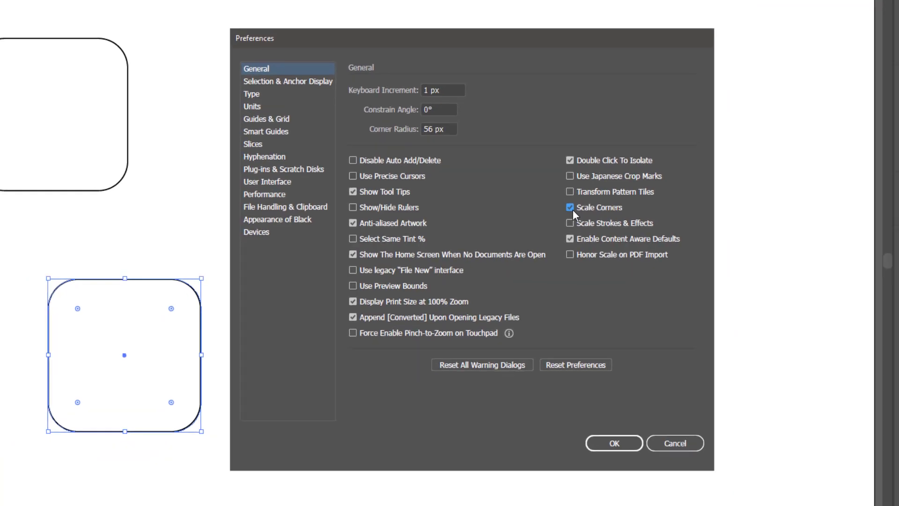
pyautogui.click(612, 443)
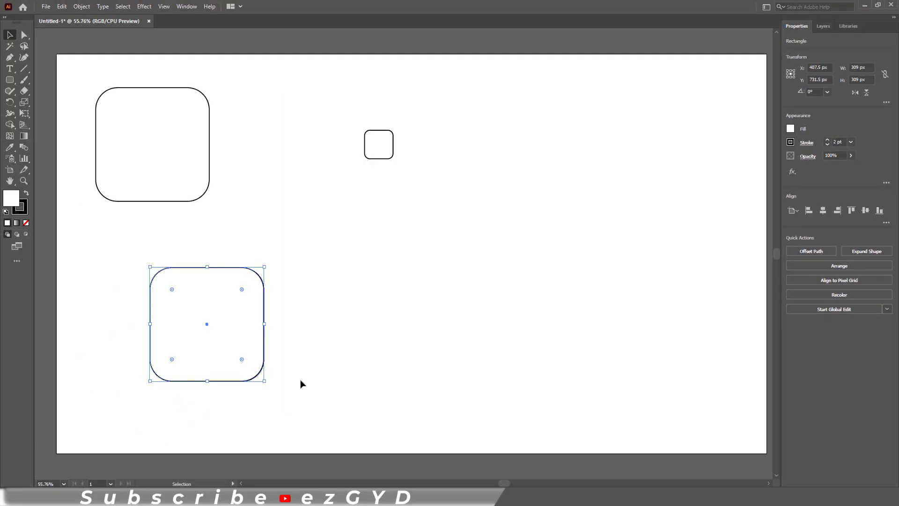
pyautogui.moveTo(265, 380)
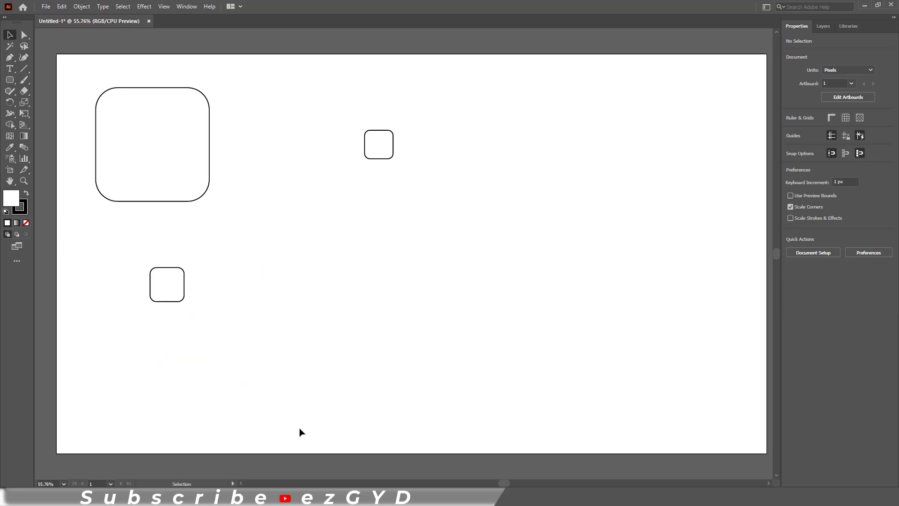
# - Scale the pasted copy down to a small rounded square with proportionally rounded corners
pyautogui.click(166, 284)
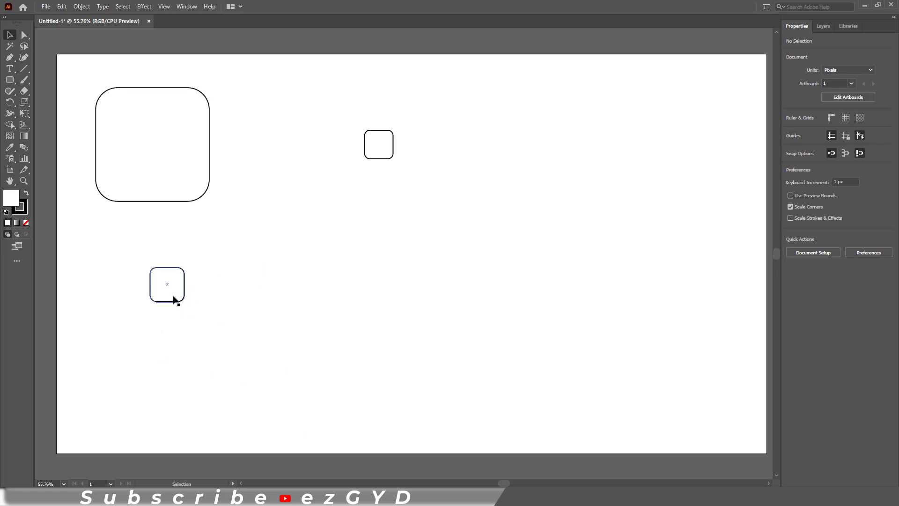
pyautogui.moveTo(172, 297)
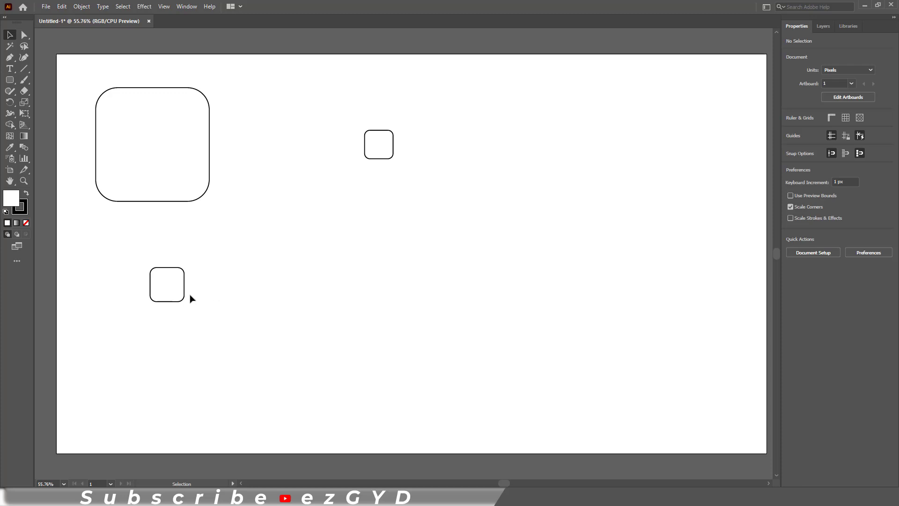
pyautogui.moveTo(192, 353)
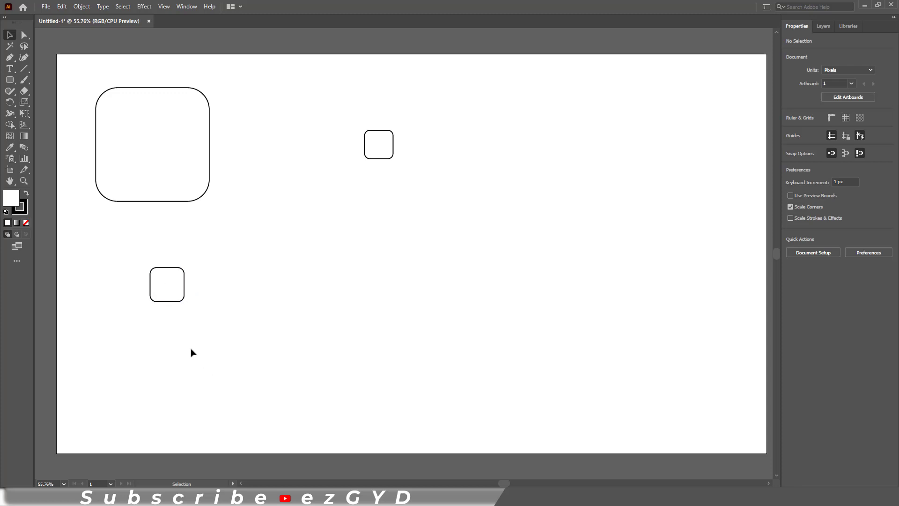